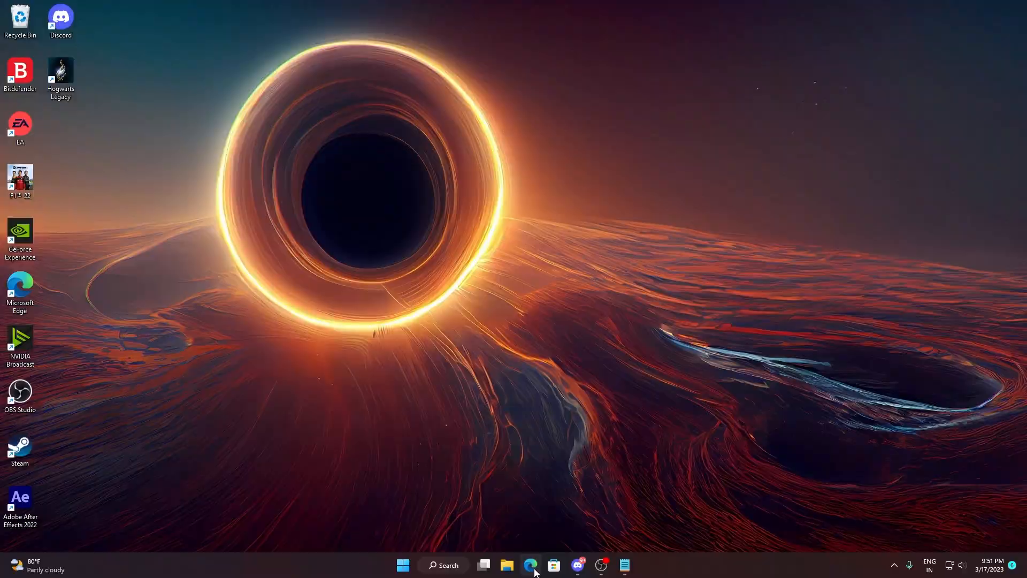
Attempt to download Fortnite3.5.rar from its Drive file page, hitting the quota-exceeded notice
click(530, 570)
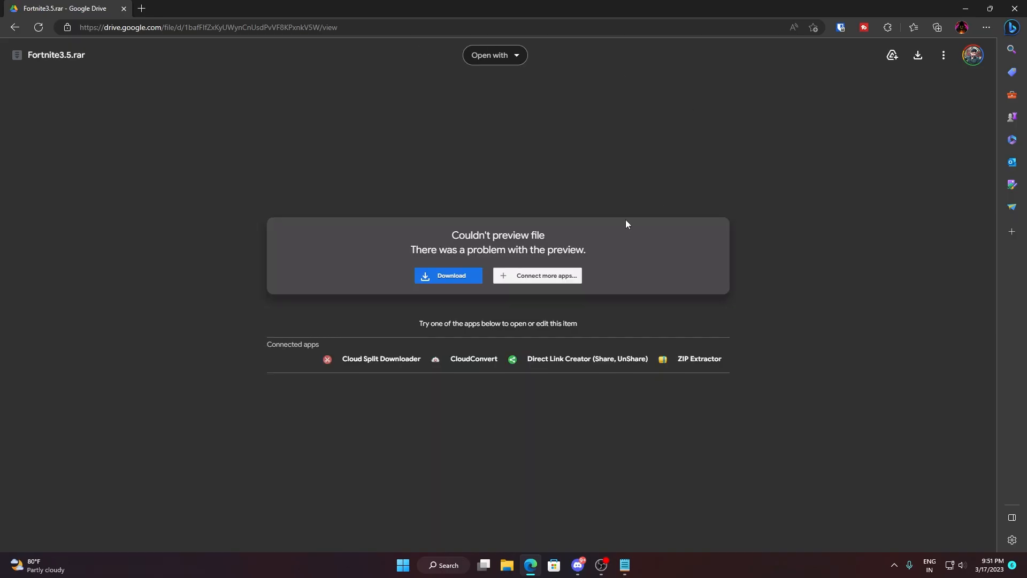
click(448, 275)
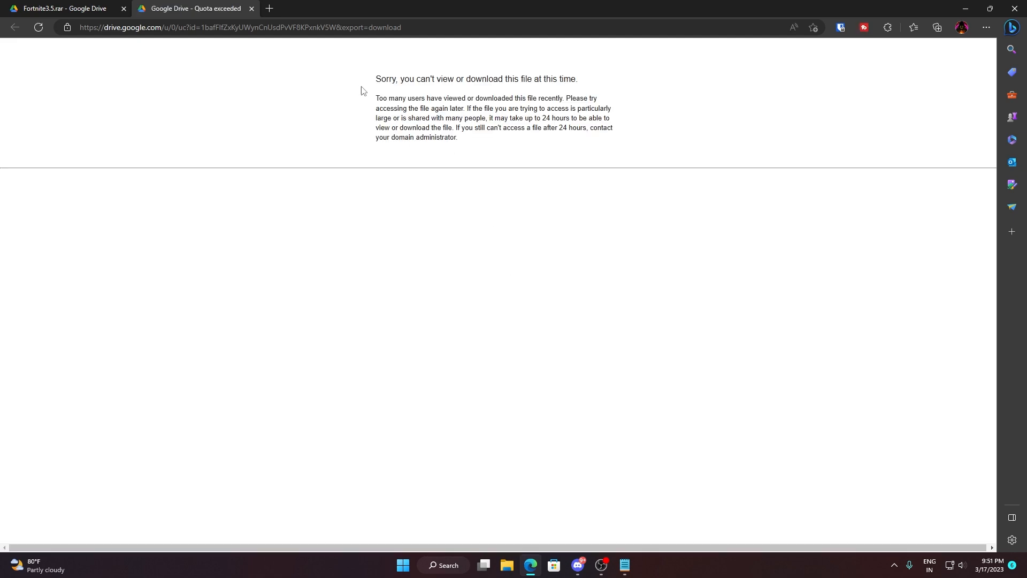
mouse_move(369, 87)
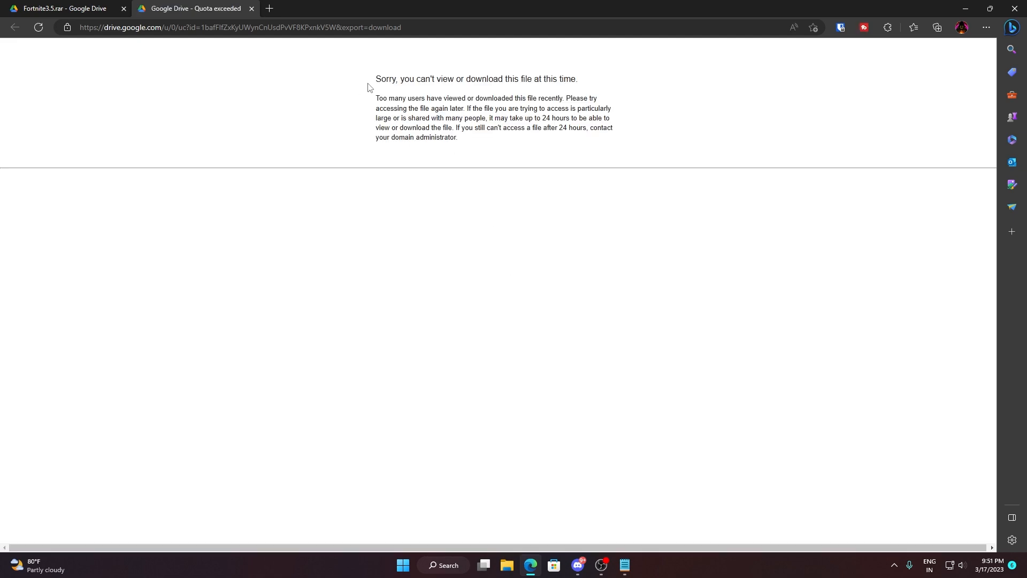
mouse_move(264, 42)
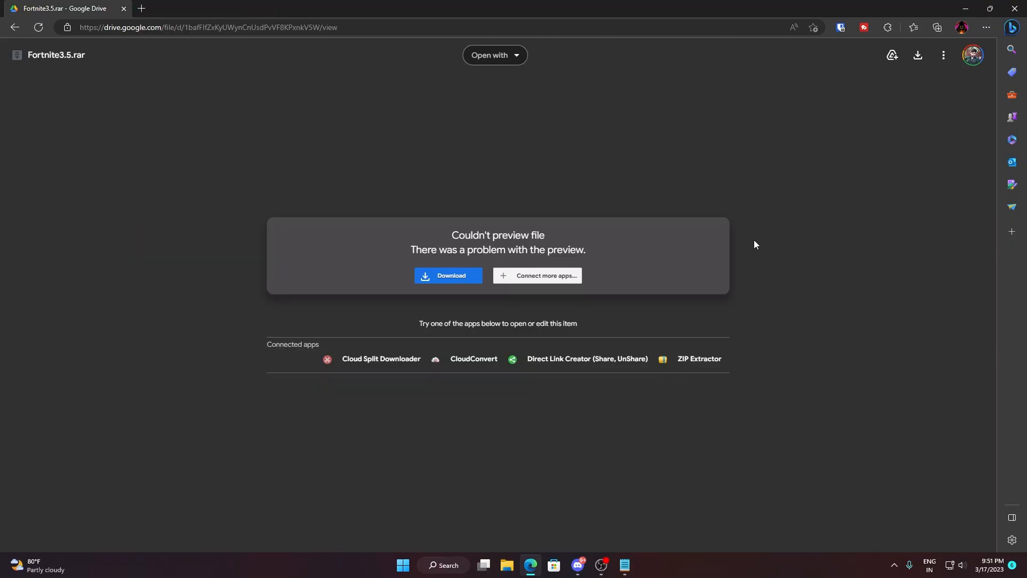
mouse_move(891, 55)
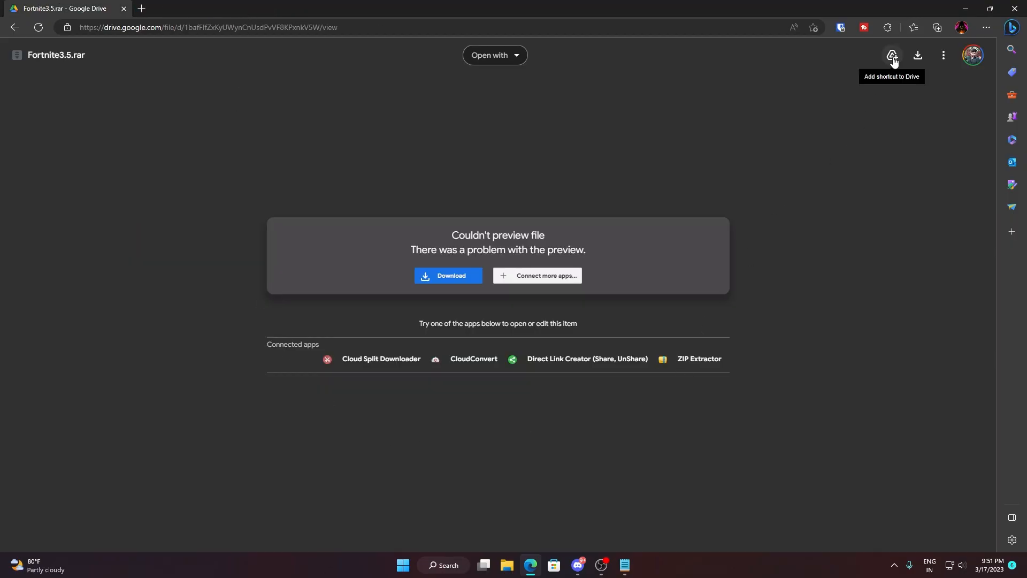
click(891, 54)
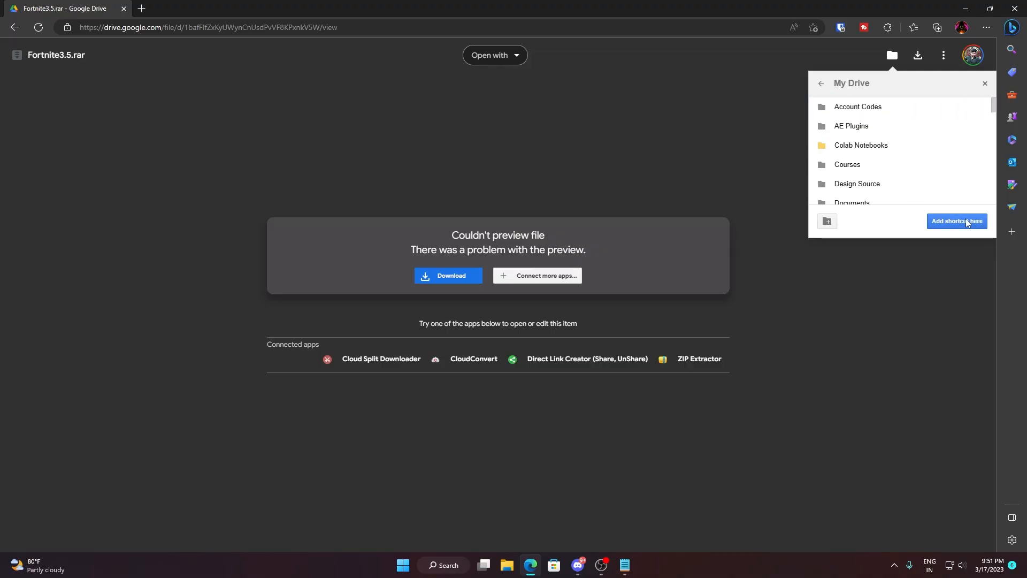
click(955, 221)
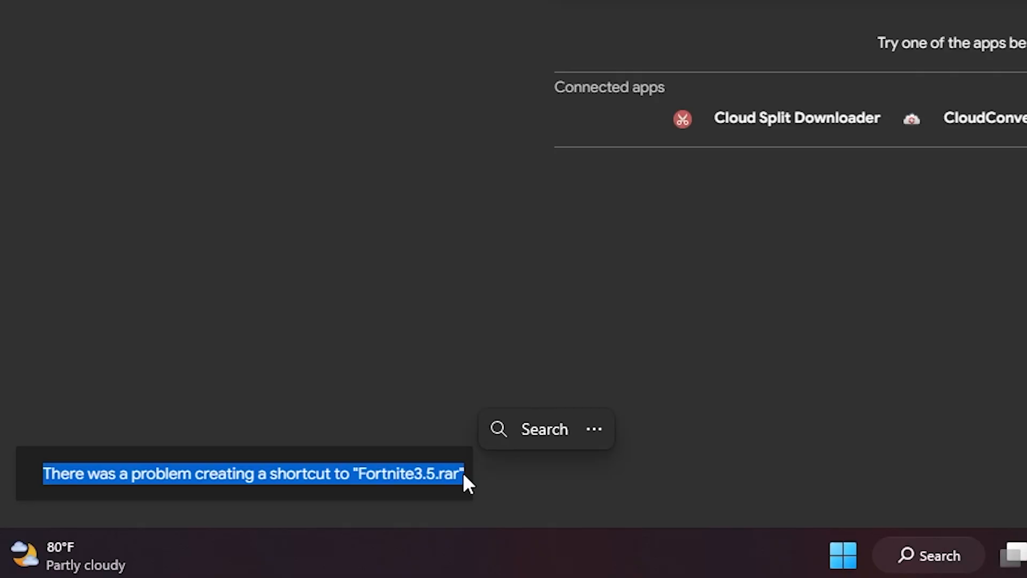
mouse_move(409, 484)
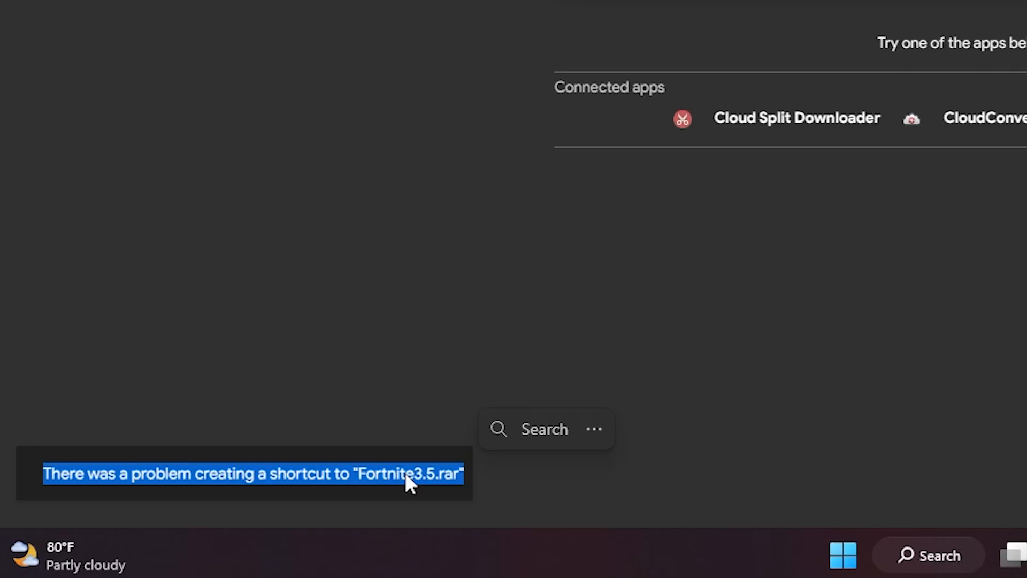
mouse_move(419, 404)
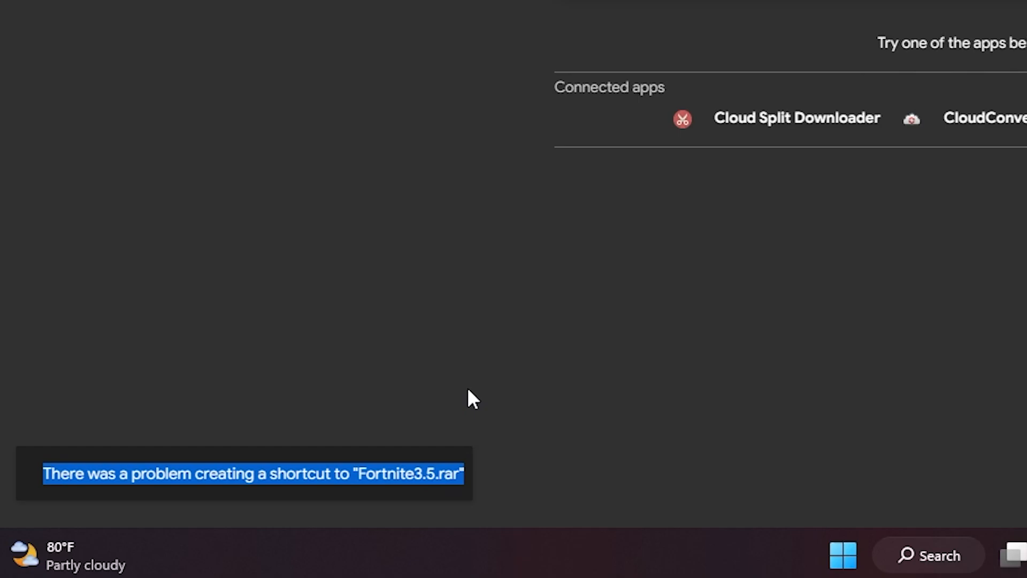
mouse_move(908, 313)
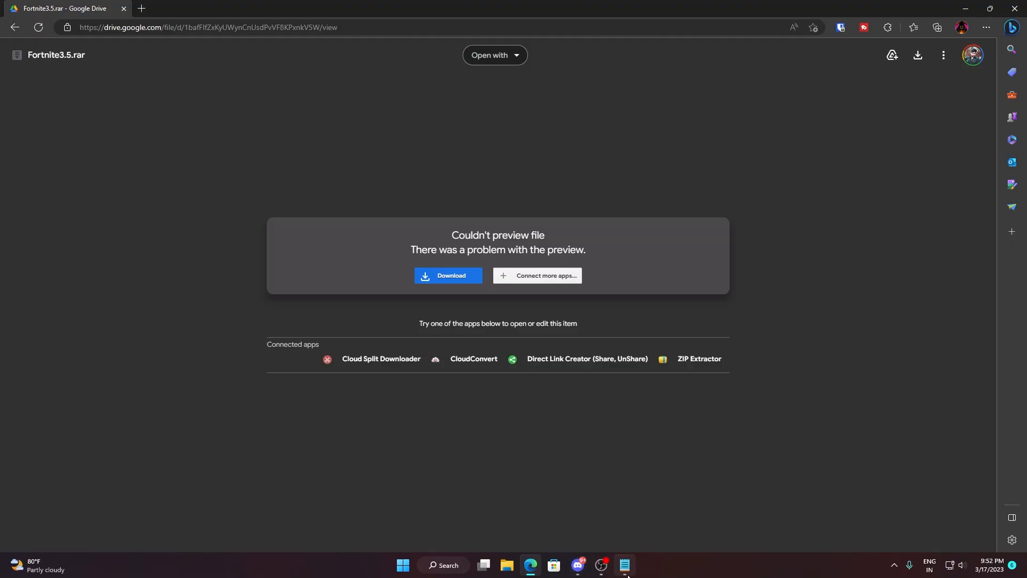
Copy the saved Drive link from Notepad and open the shared jpg image in Edge, then a fresh tab
click(623, 569)
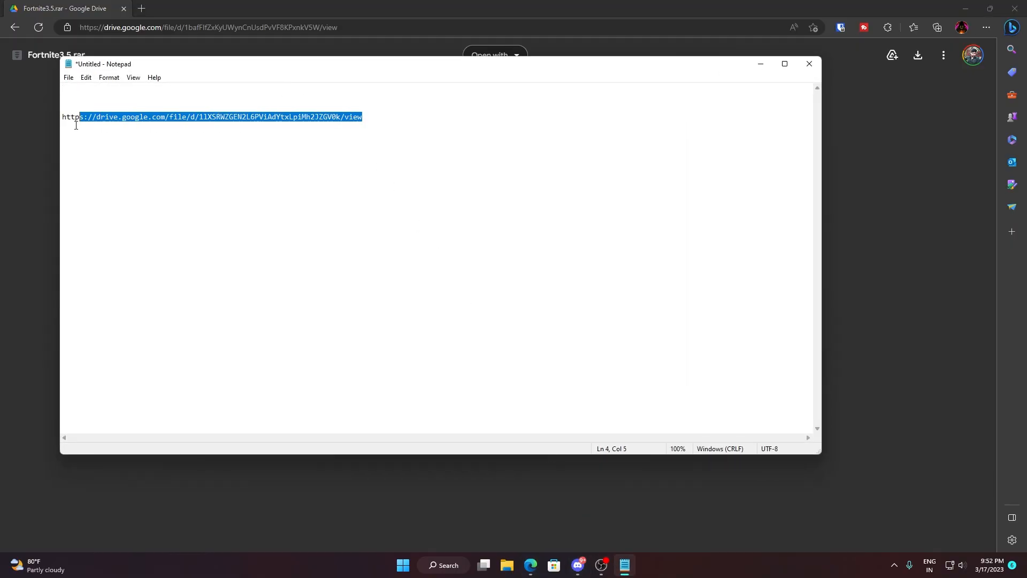
right_click(75, 124)
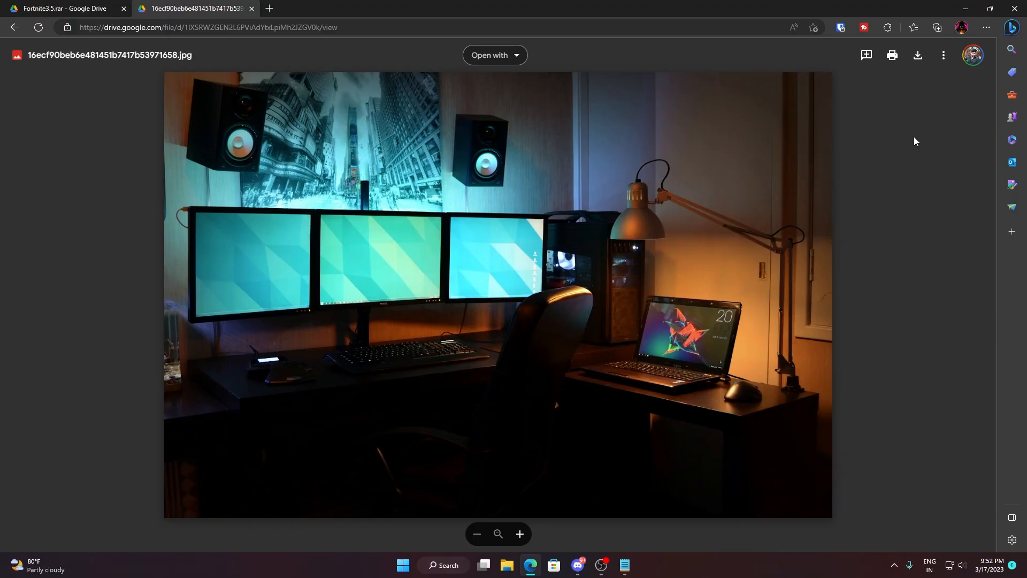
click(973, 55)
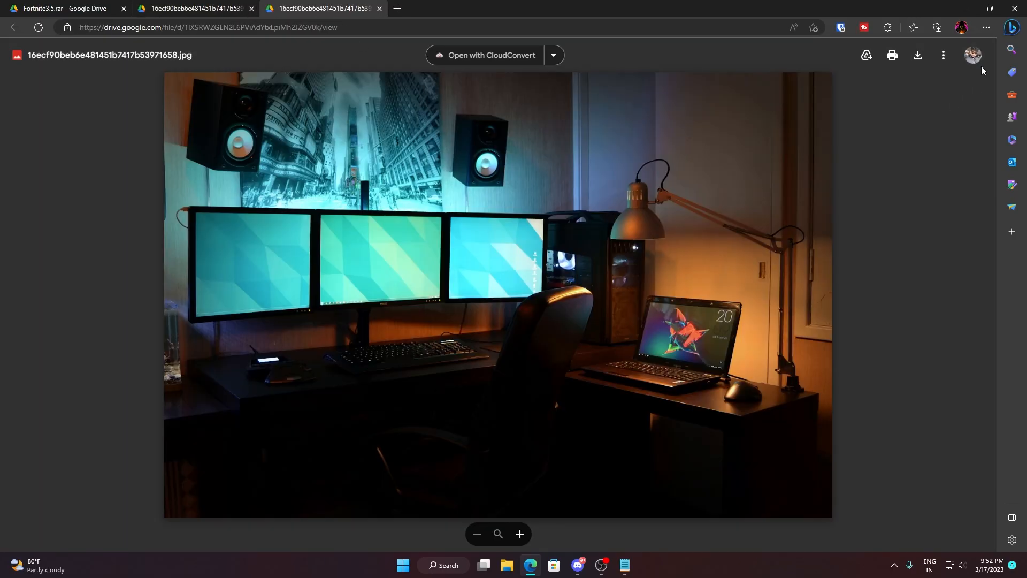
click(973, 55)
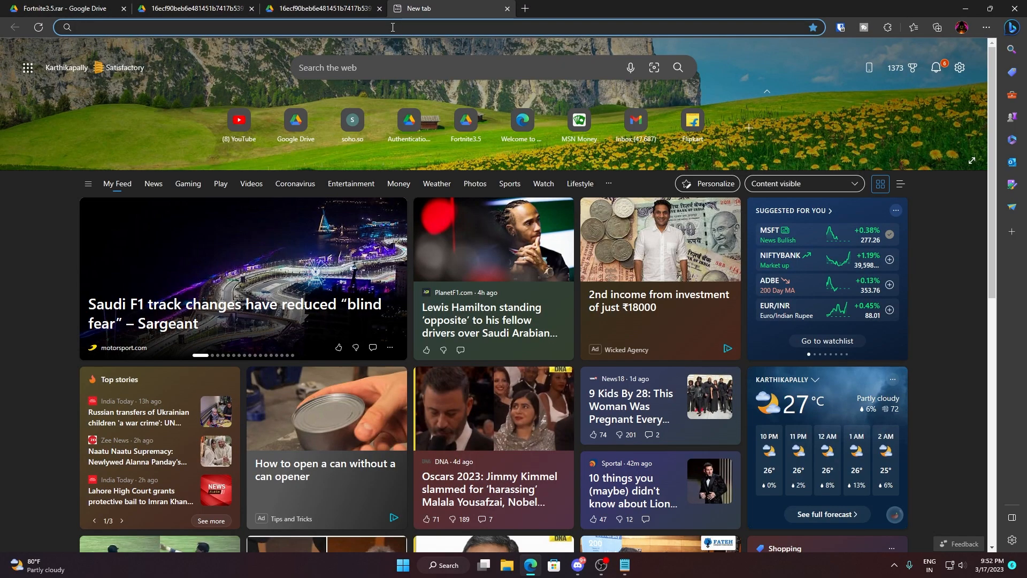
Search for 'google drov' in the address bar and reach My Drive via the Google Drive result
text(google drov)
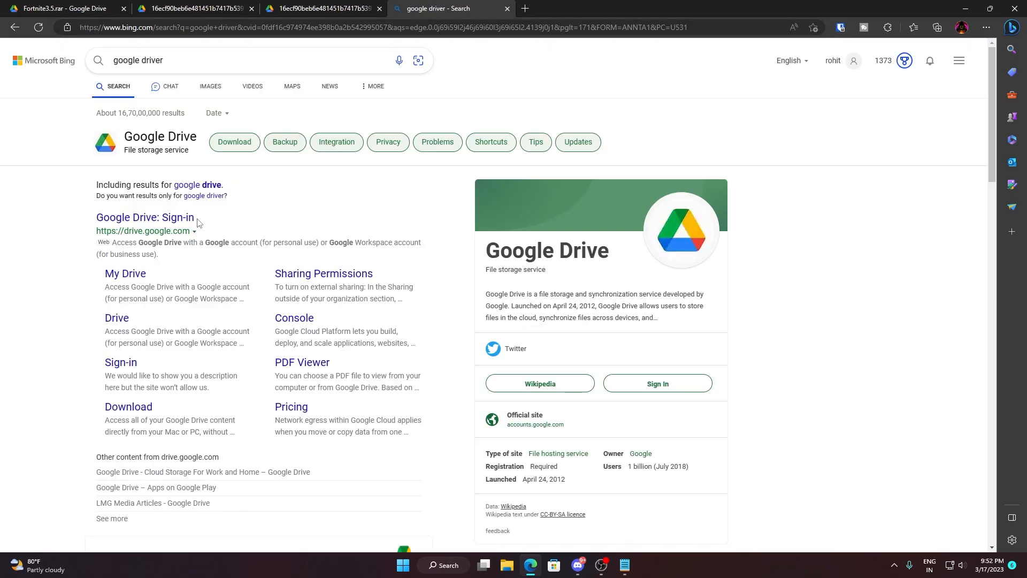
click(145, 217)
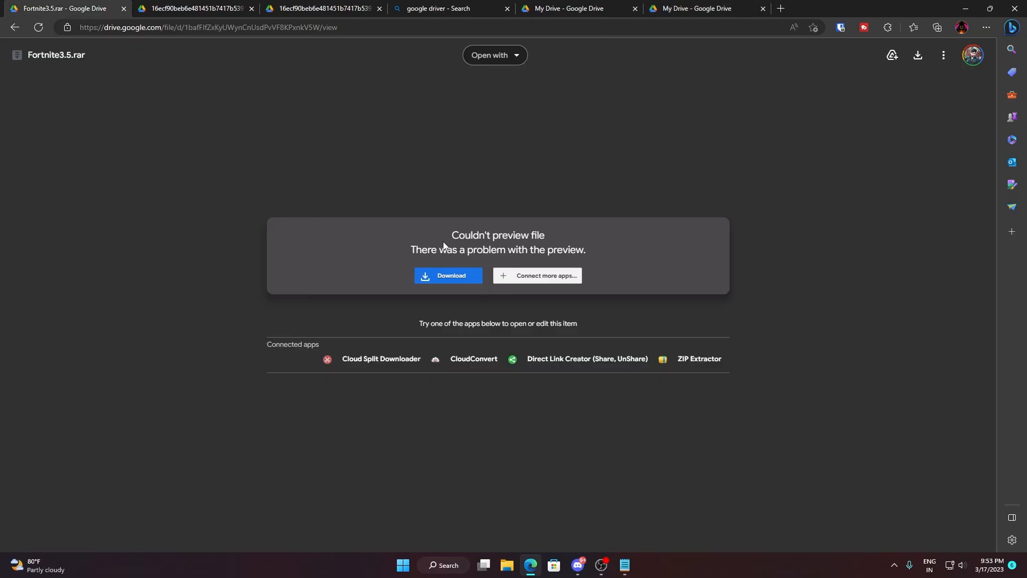
click(973, 54)
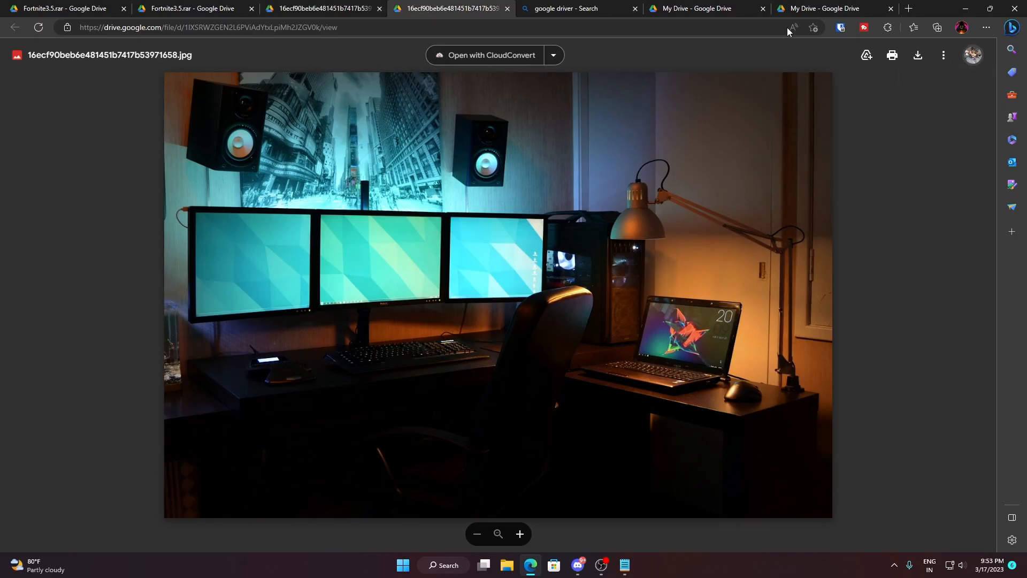
click(824, 7)
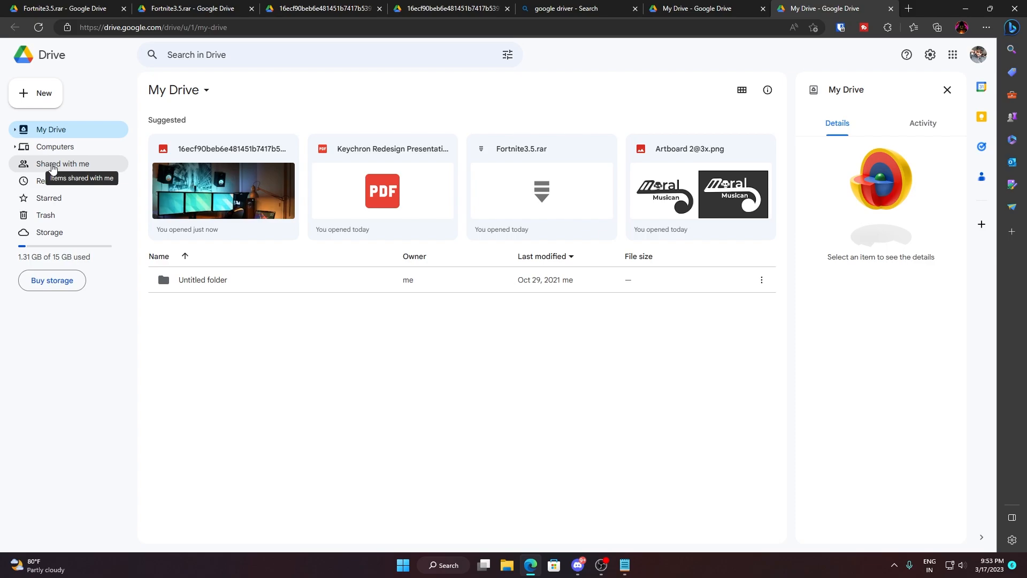
In Shared with me, select both the shared jpg image and Fortnite3.5.rar
click(62, 163)
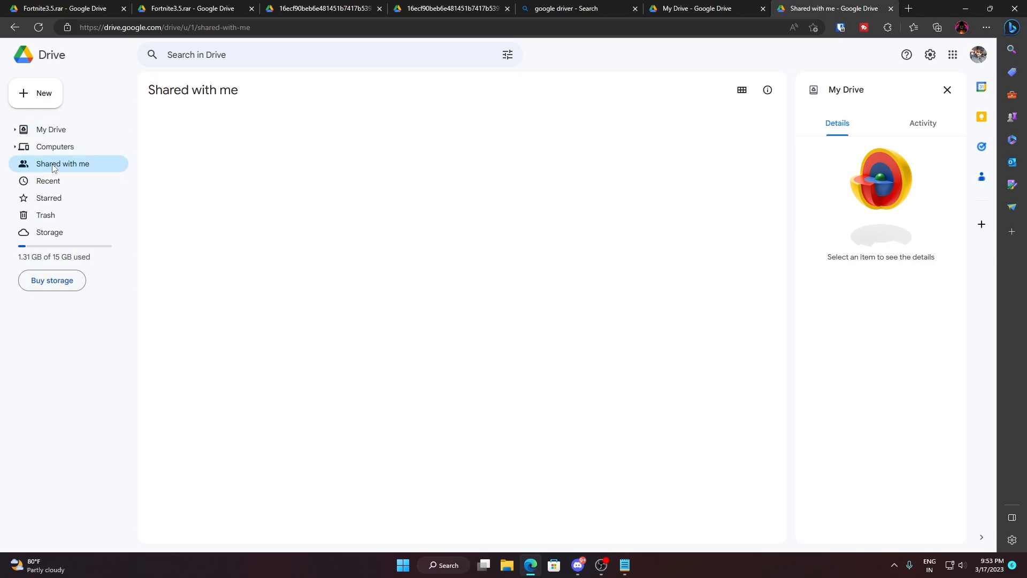
click(62, 163)
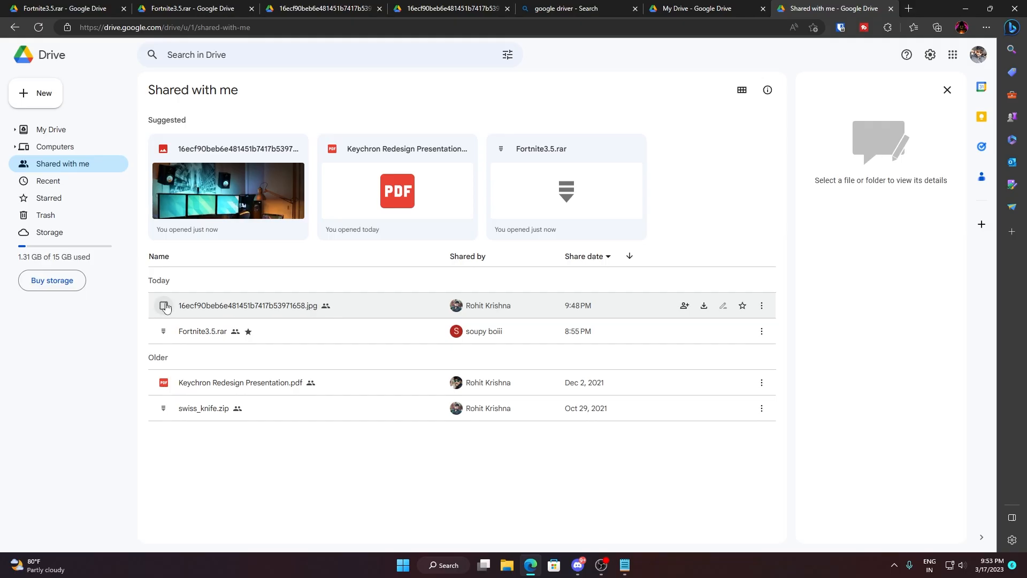
mouse_move(479, 316)
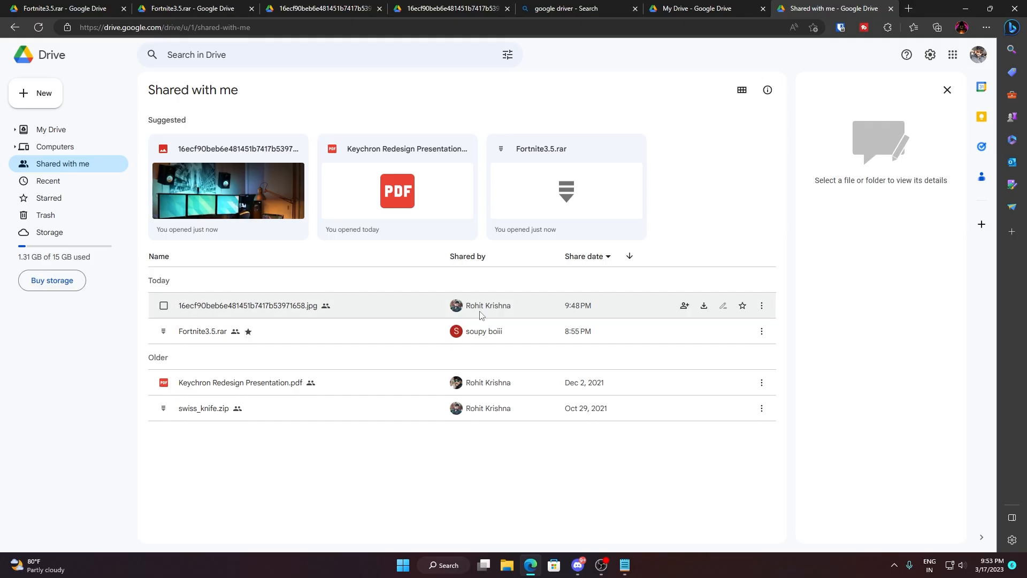
mouse_move(238, 315)
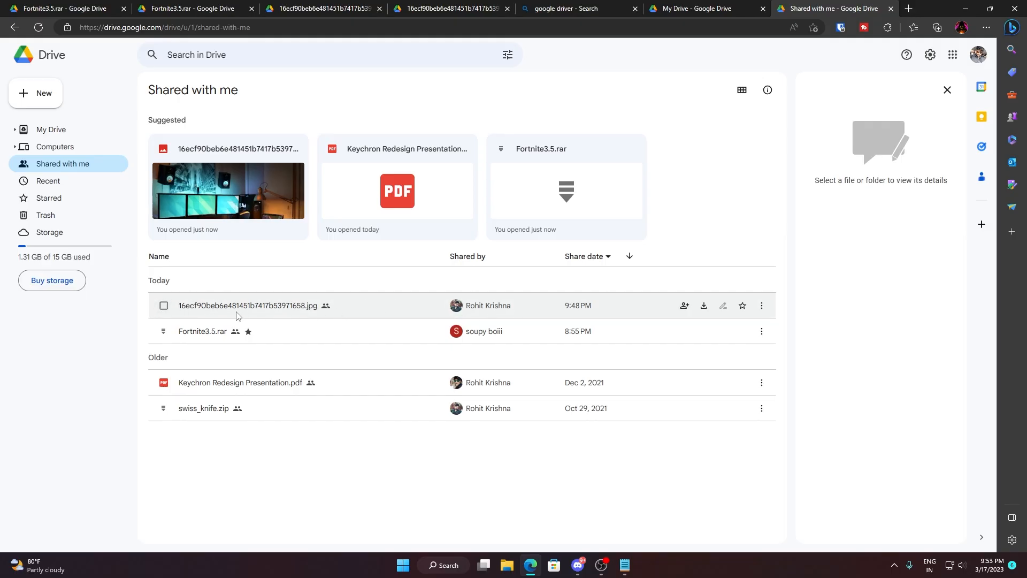
mouse_move(203, 330)
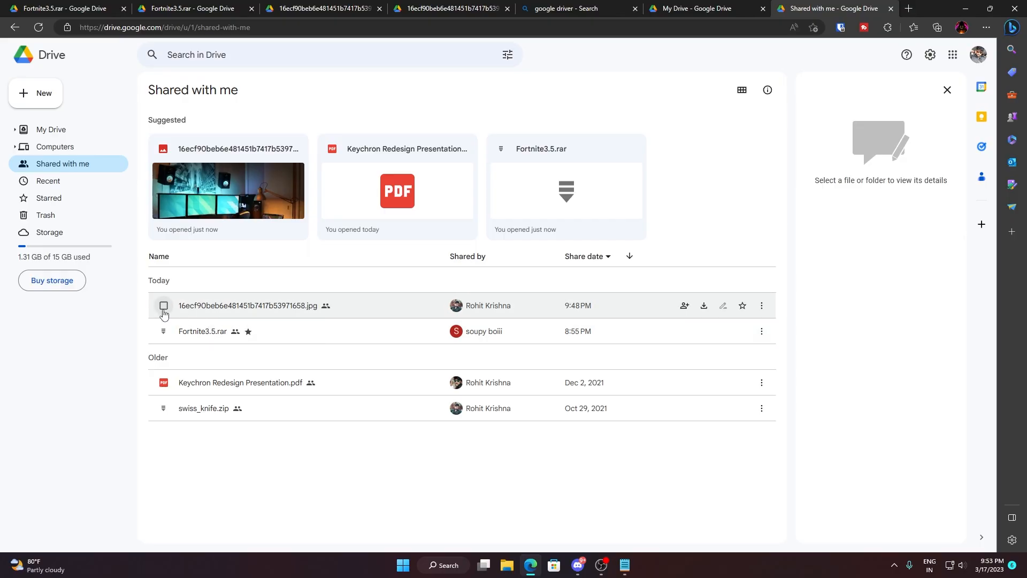
click(163, 305)
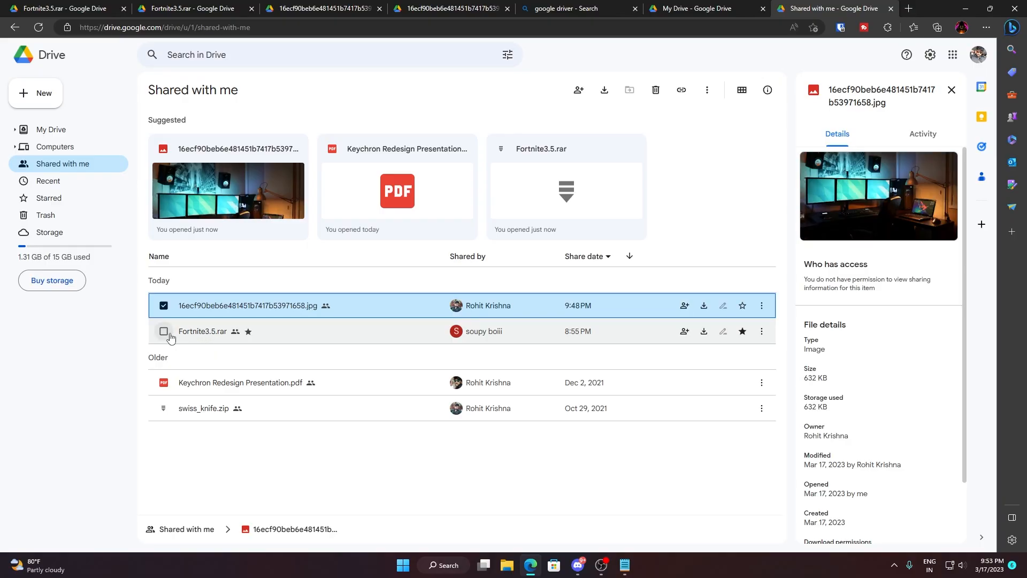
click(163, 330)
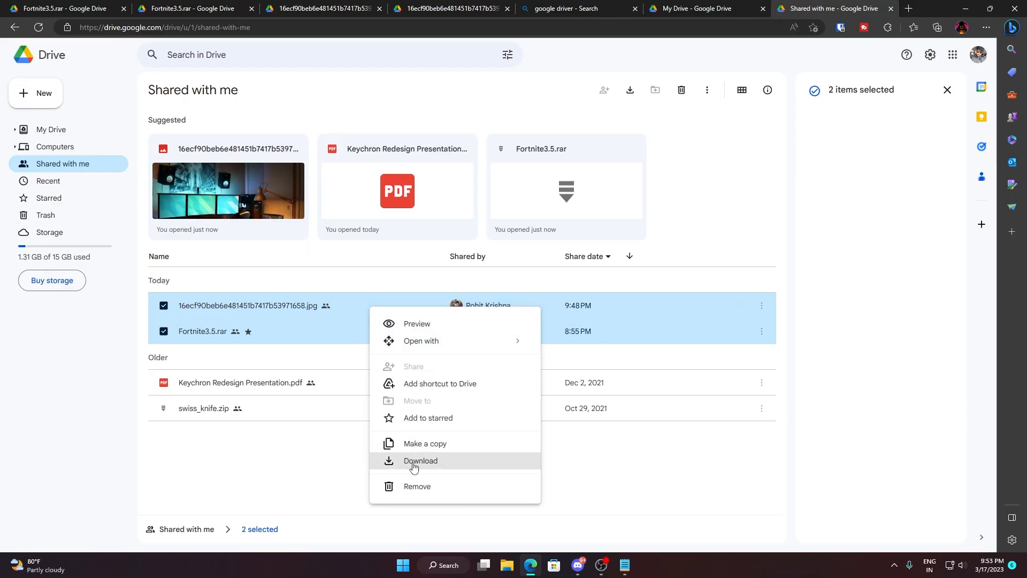
Download the two selected files as one zipped download, starting Fortnite3.5-001.rar in Edge
click(419, 460)
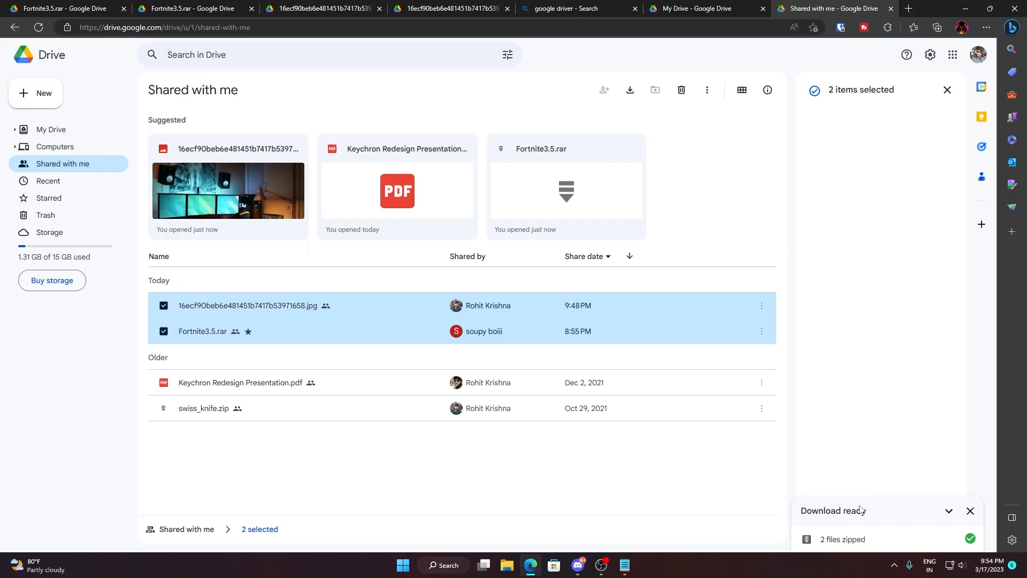
click(748, 28)
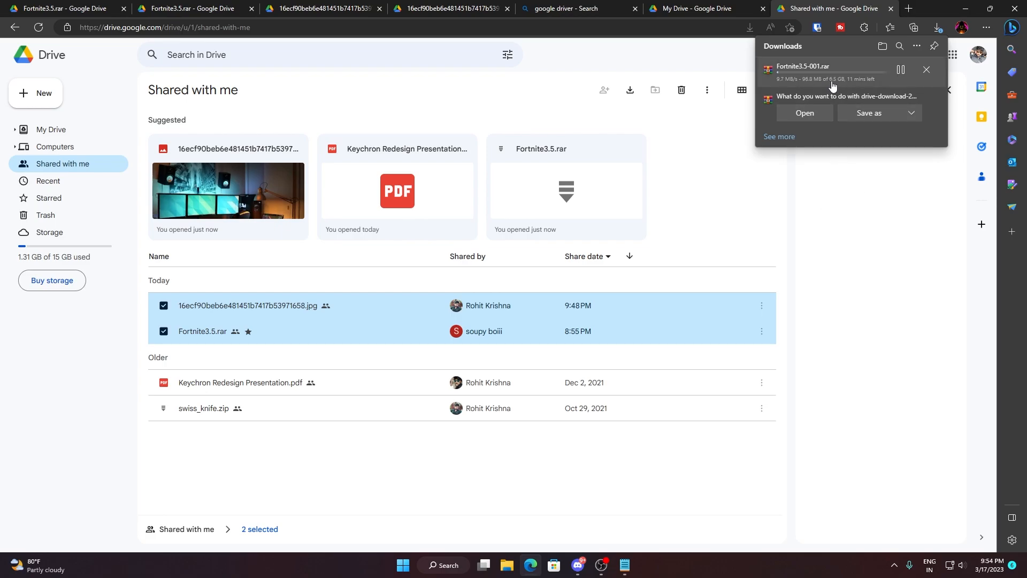
mouse_move(857, 88)
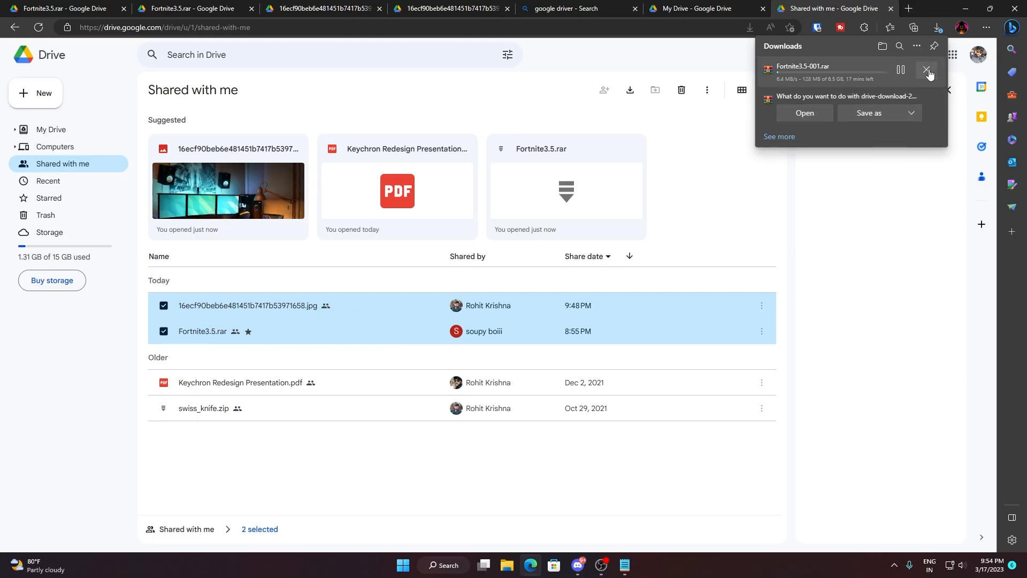
Cancel the Fortnite3.5-001.rar download and dismiss the zipped drive-download prompt
click(928, 71)
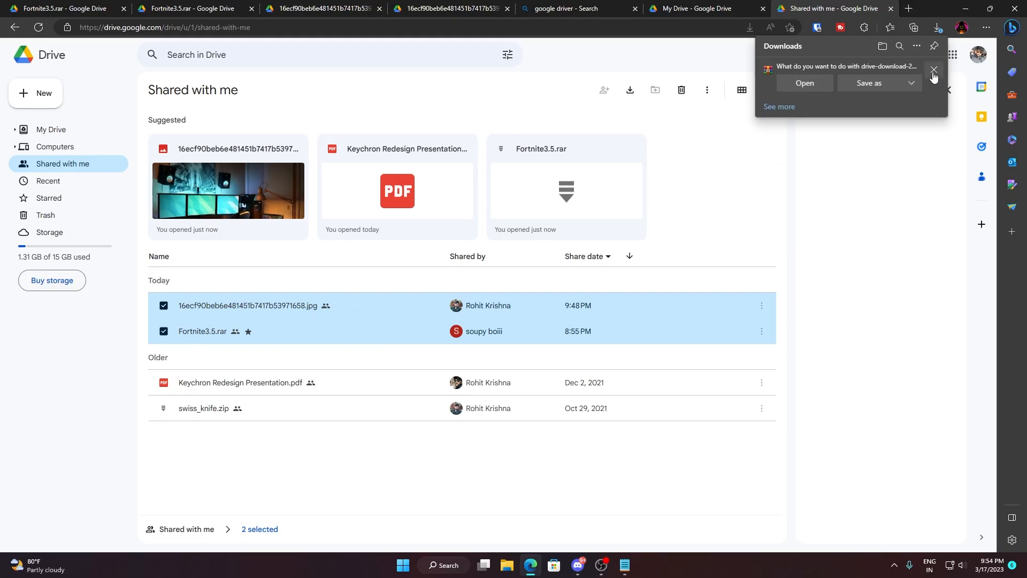
click(933, 70)
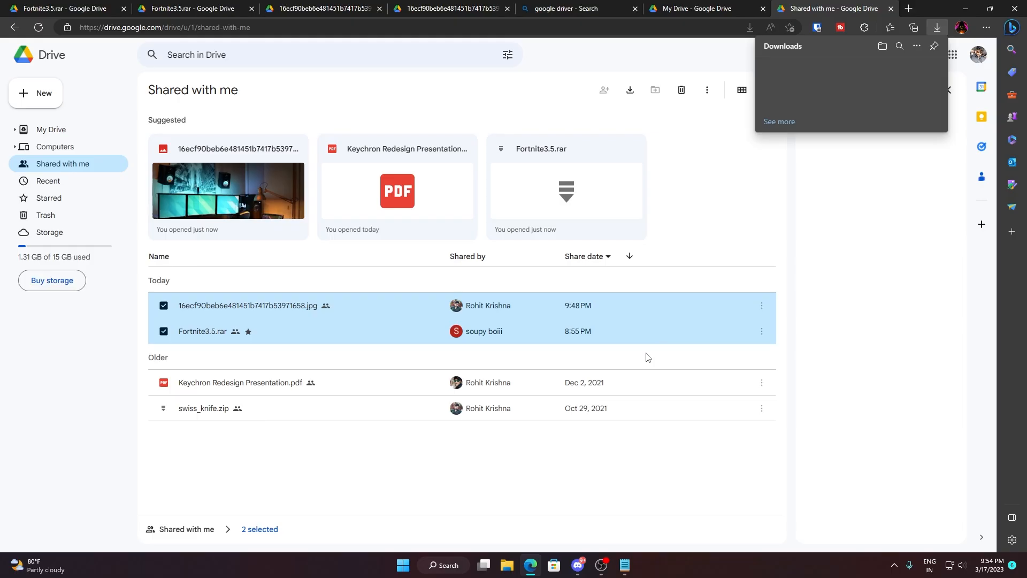
mouse_move(519, 465)
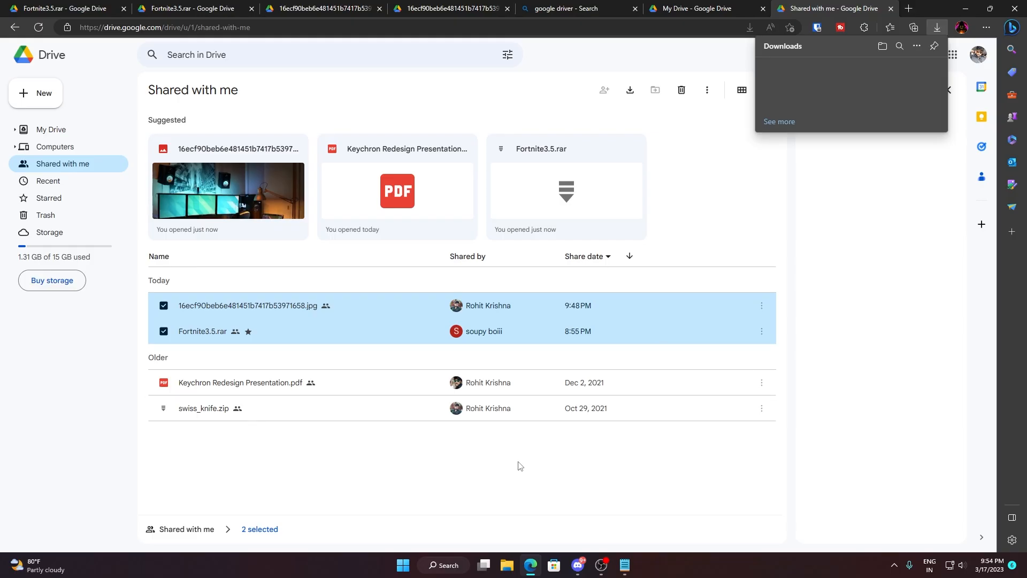